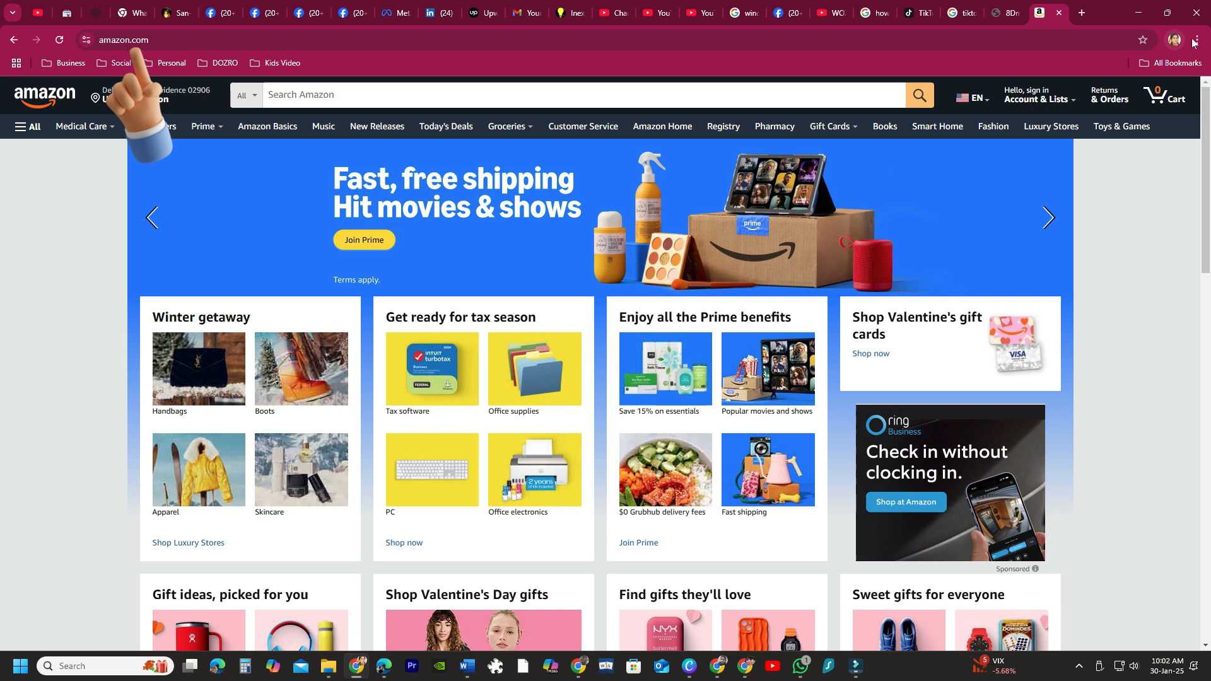
- Open Chrome's three-dot main menu over the Amazon.com home page
left_click(1198, 39)
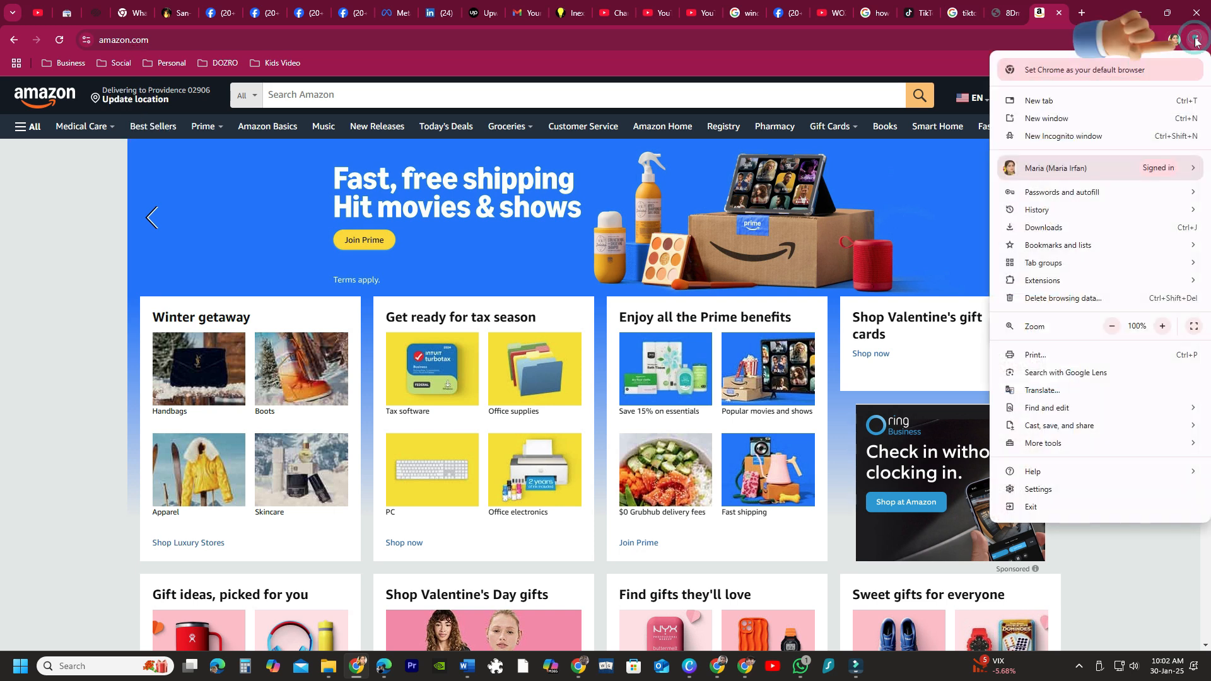
mouse_move(1070, 358)
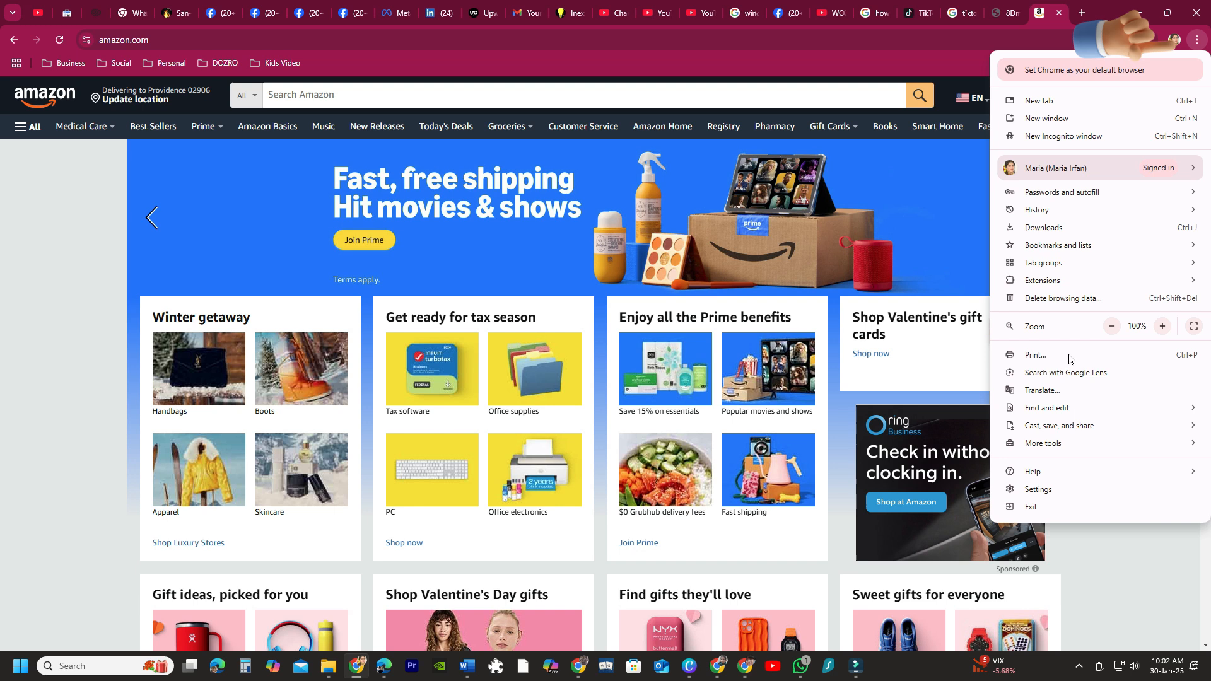
- Show the 'Cast, save, and share' submenu in the Chrome menu
left_click(1059, 426)
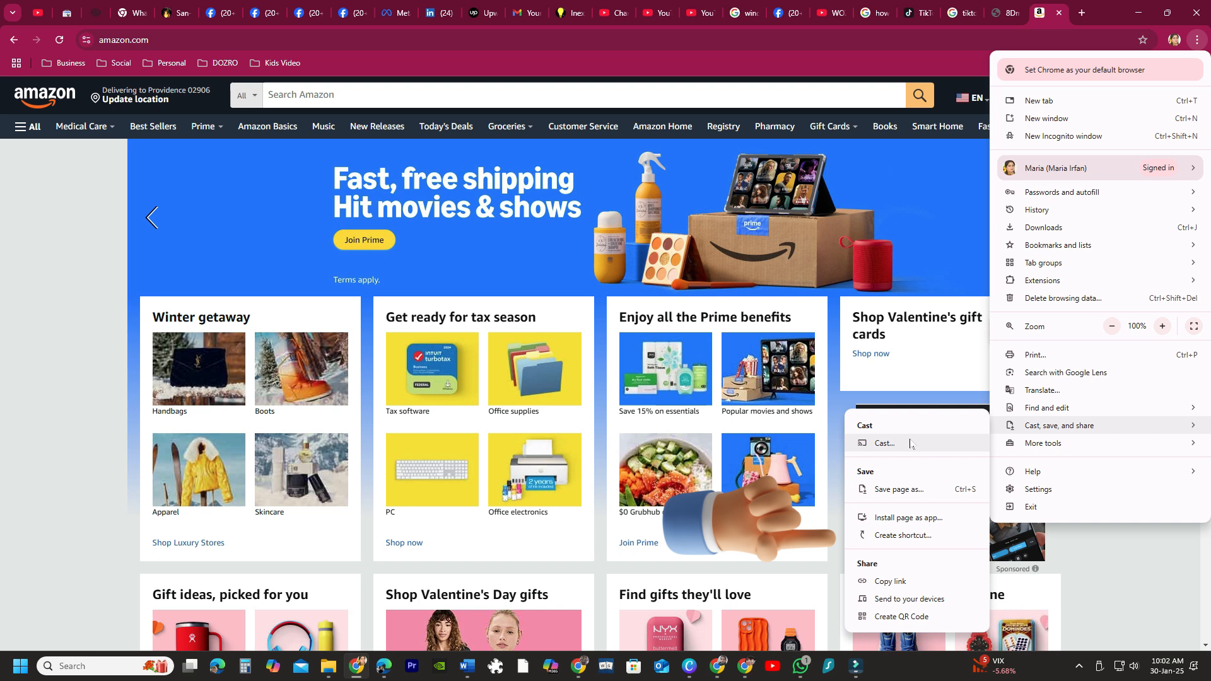
mouse_move(898, 534)
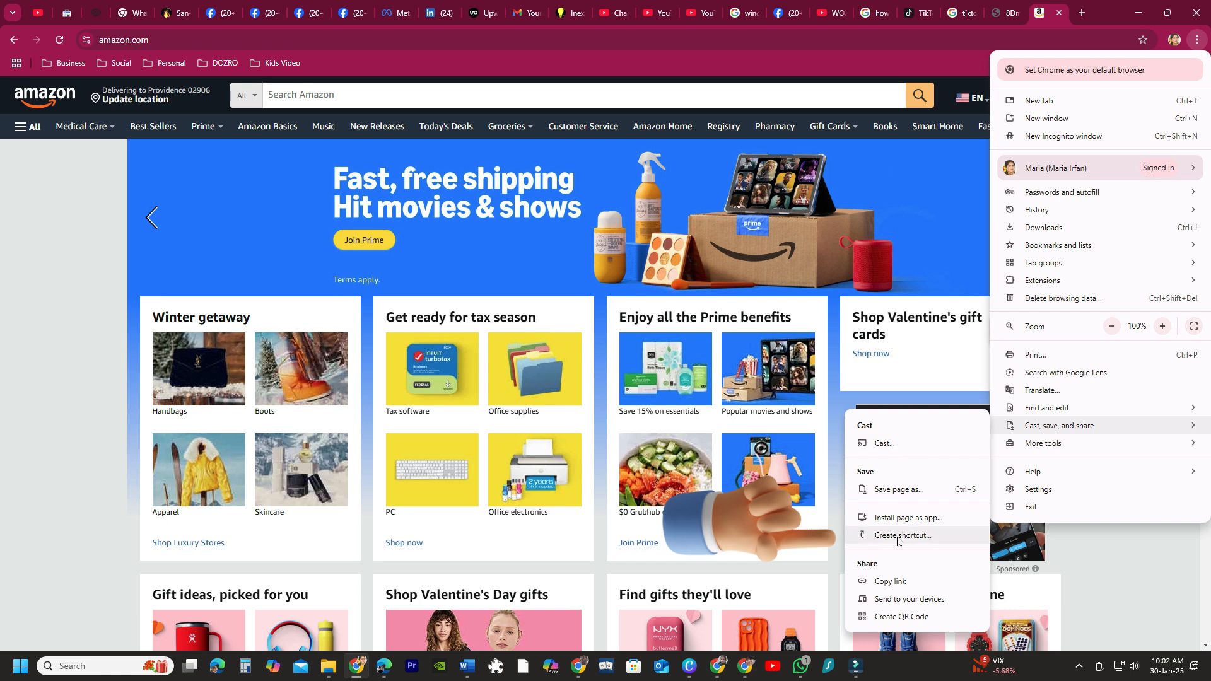
- Create a shortcut to the Amazon.com page using its default page title
left_click(903, 535)
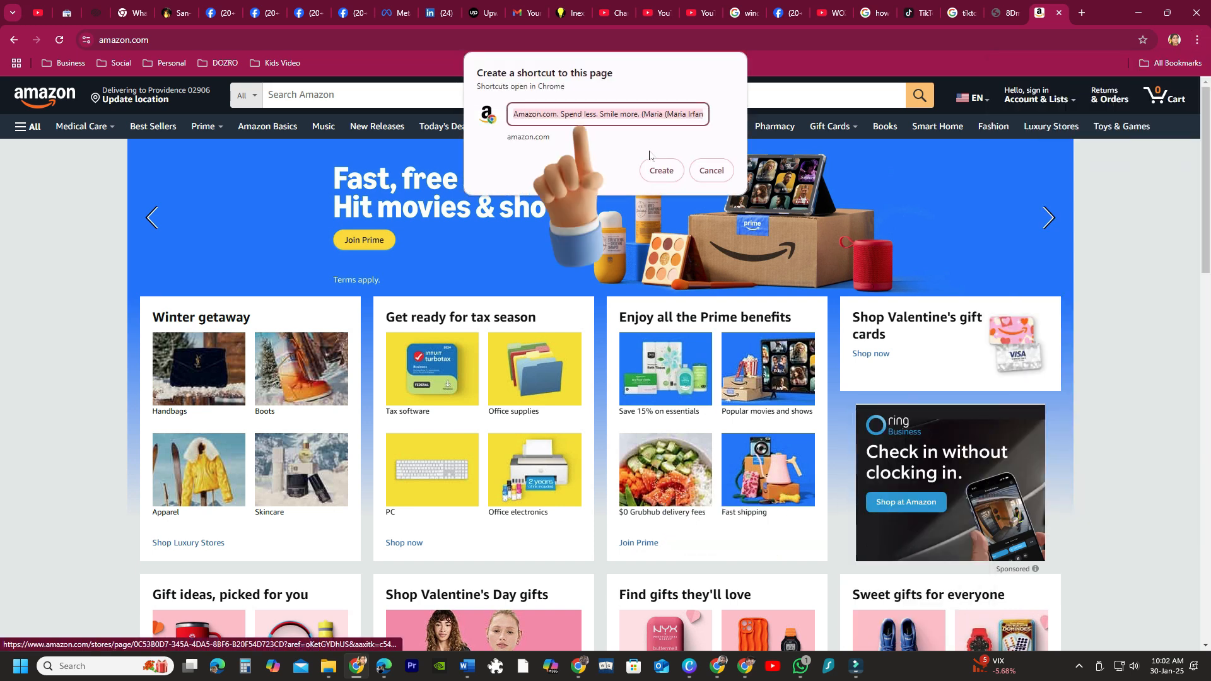
left_click(660, 169)
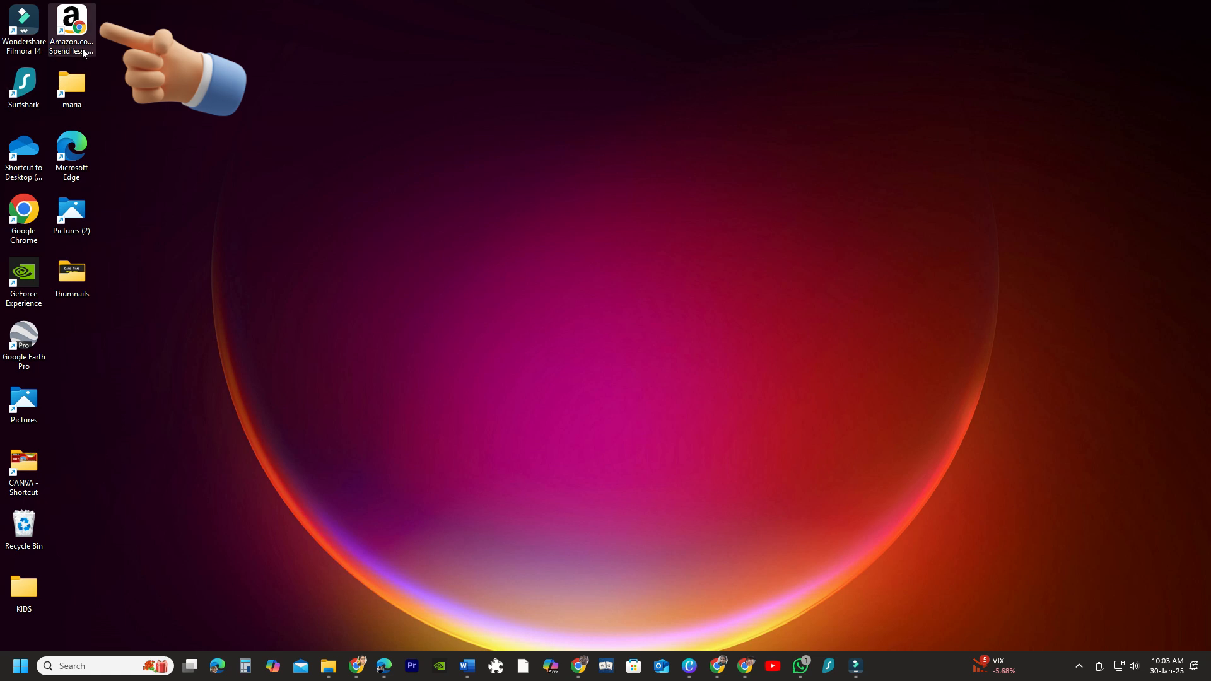
- Show the Amazon desktop shortcut's extended context menu, which includes 'Pin to taskbar'
right_click(70, 23)
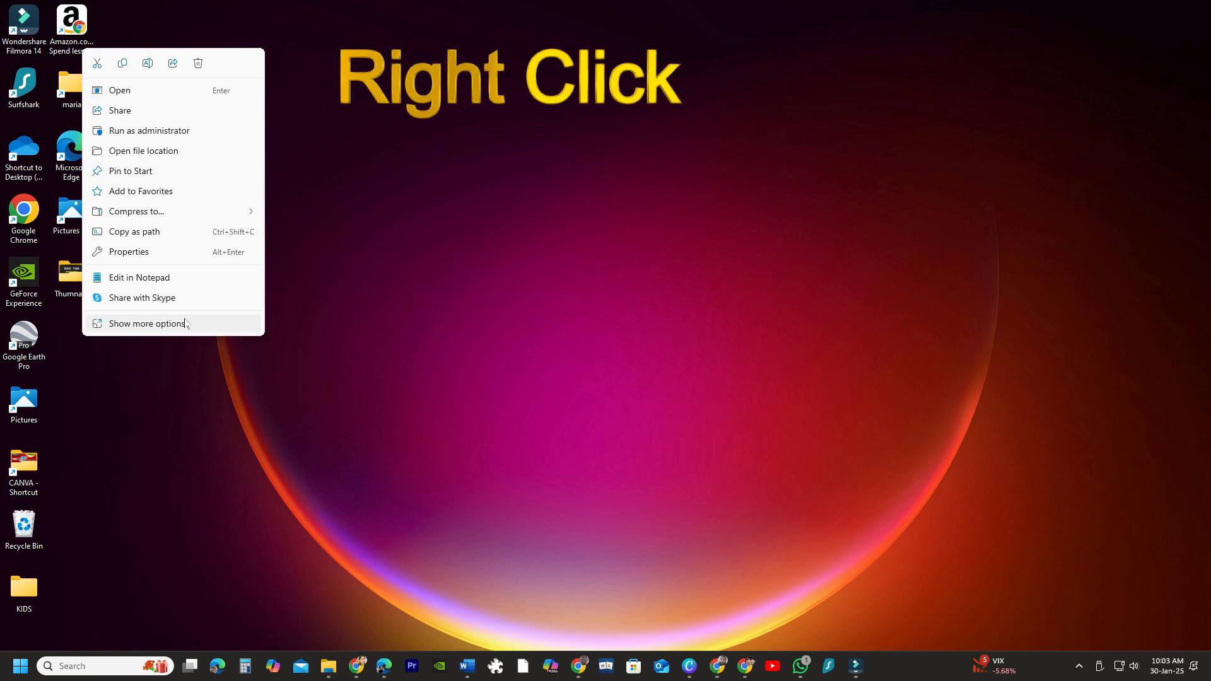
left_click(147, 324)
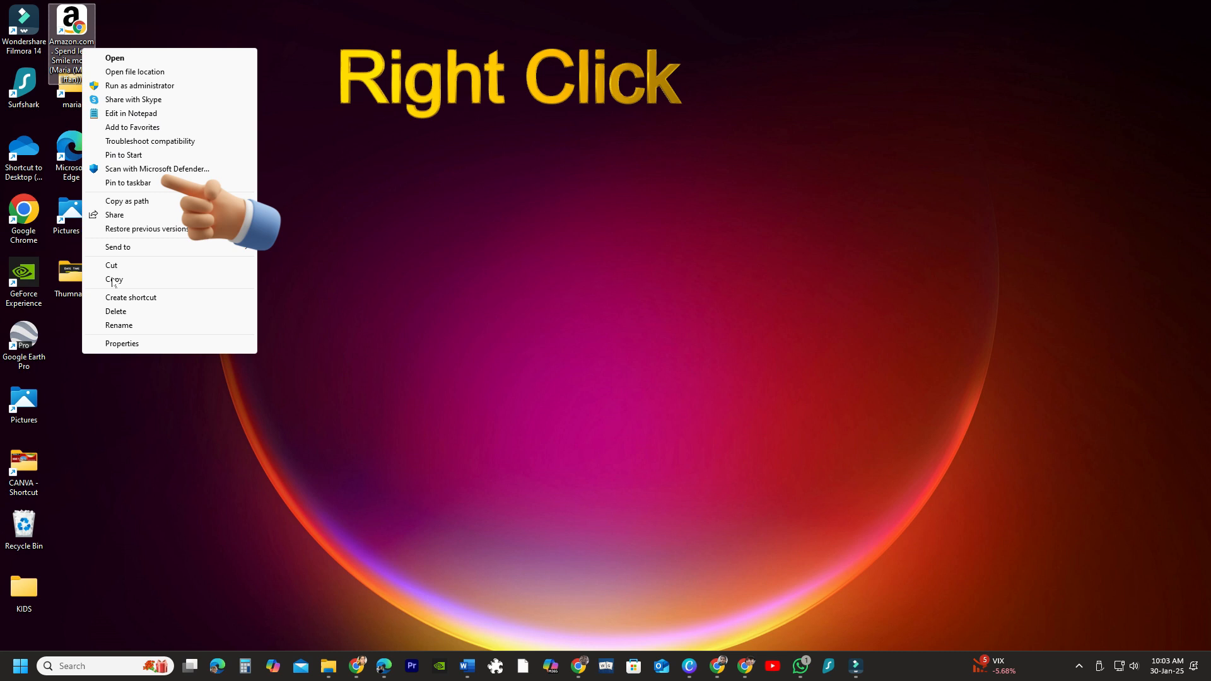